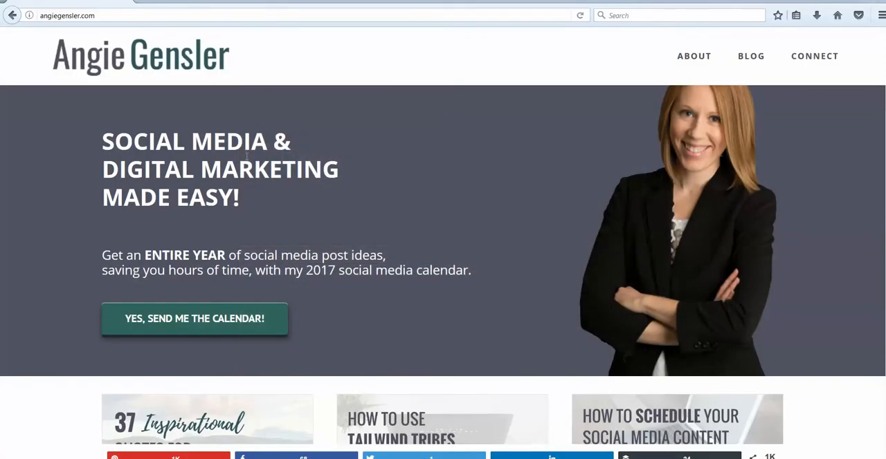
mouse_move(197, 324)
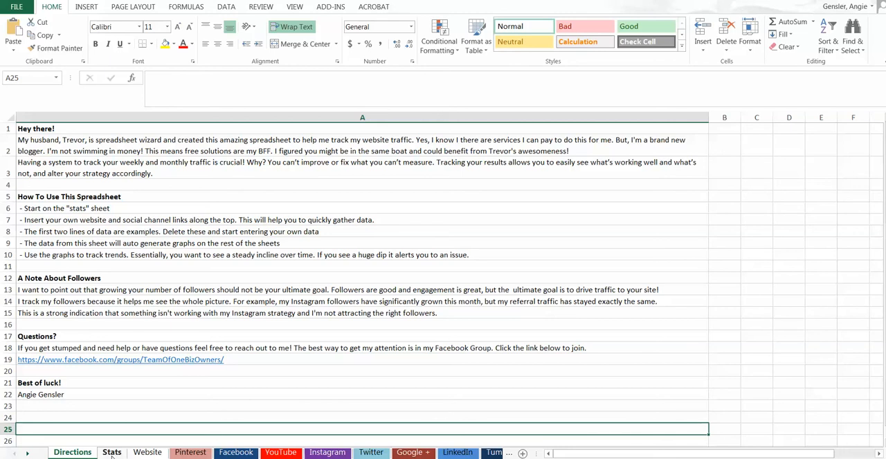
- Go to the Stats sheet with weekly website, Twitter, Google+ and LinkedIn figures
click(112, 453)
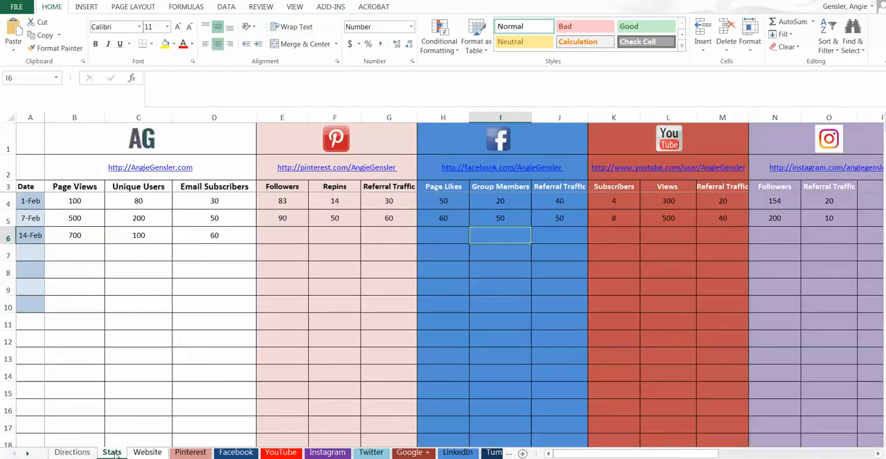
mouse_move(131, 319)
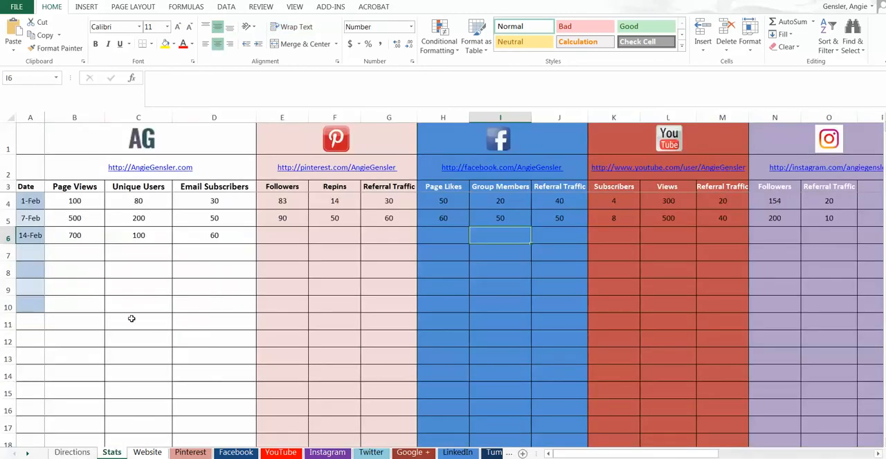
mouse_move(407, 146)
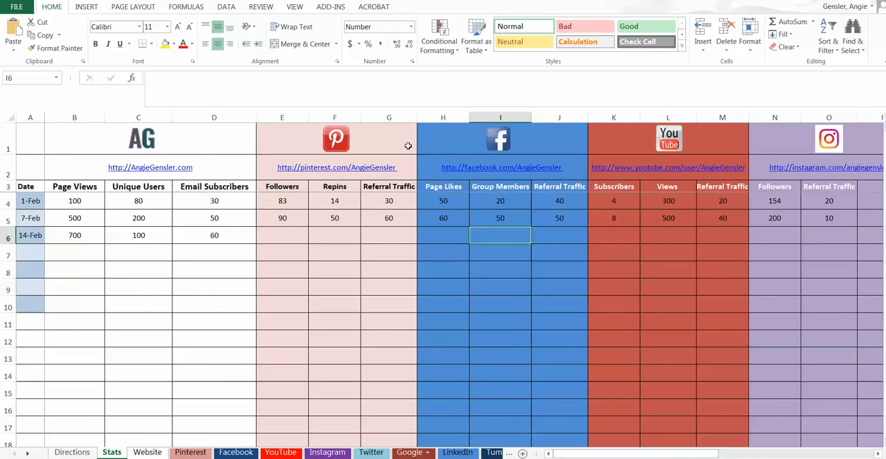
click(151, 166)
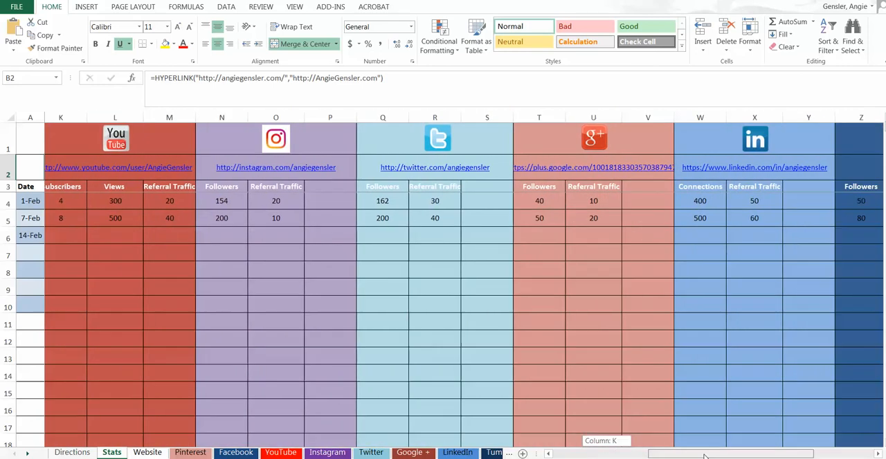
scroll(right, 3)
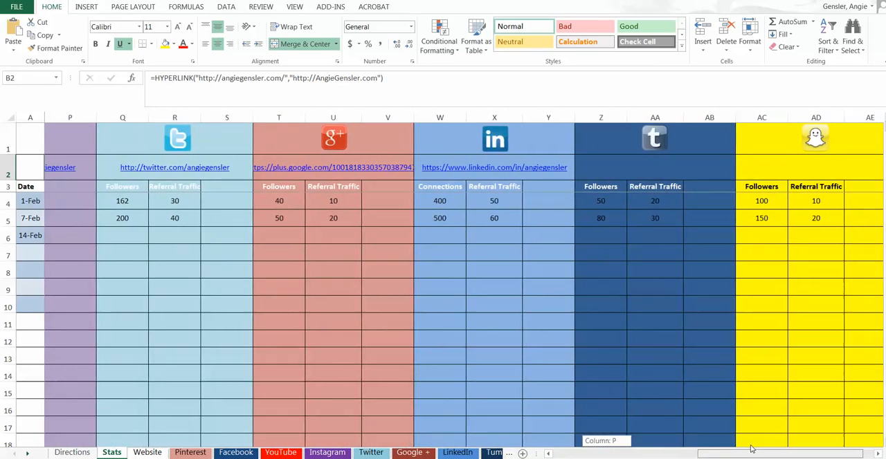
scroll(left, 3)
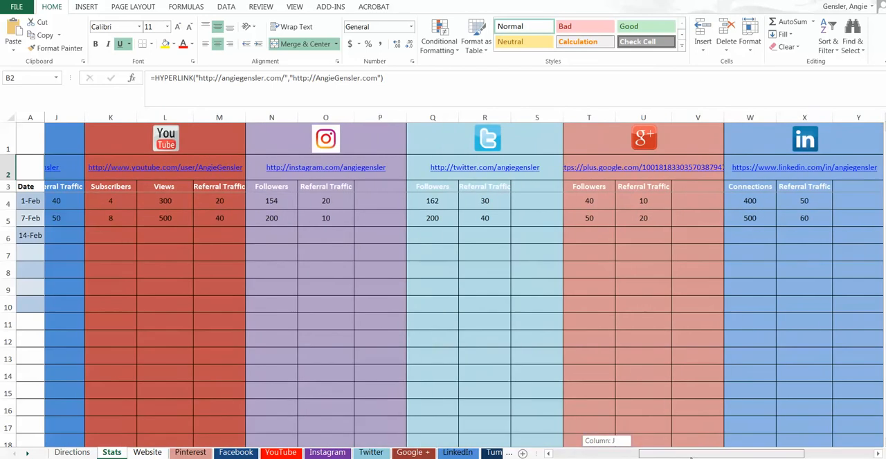
scroll(left, 3)
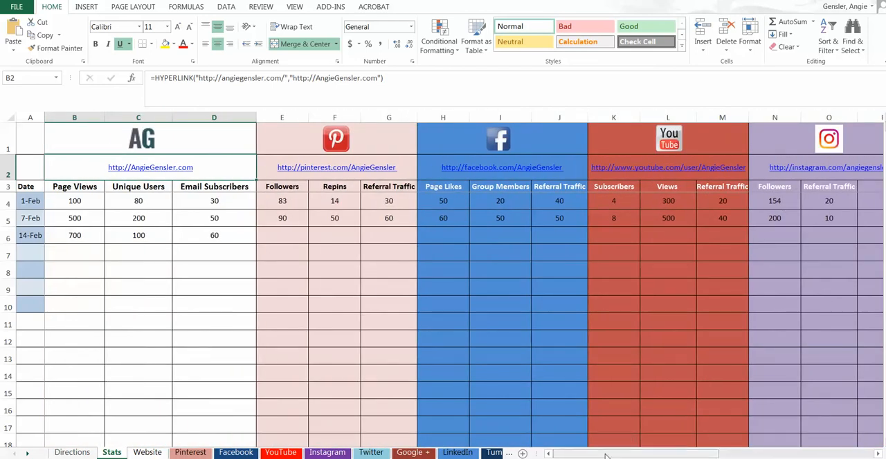
scroll(right, 3)
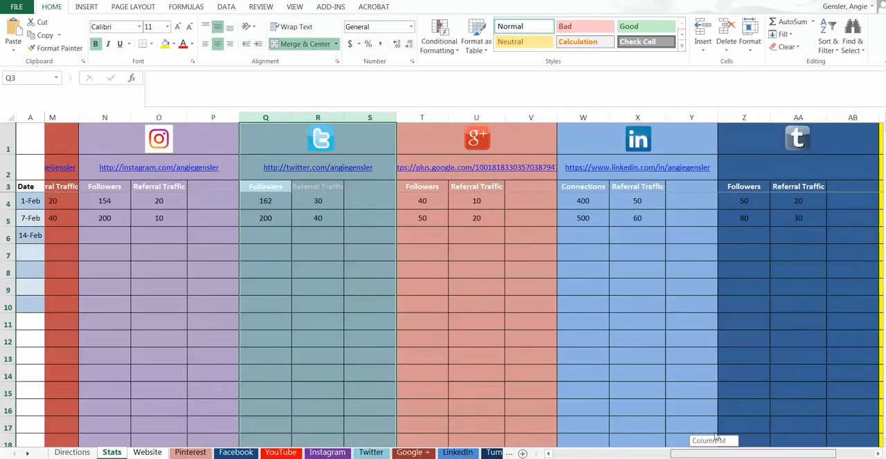
scroll(right, 3)
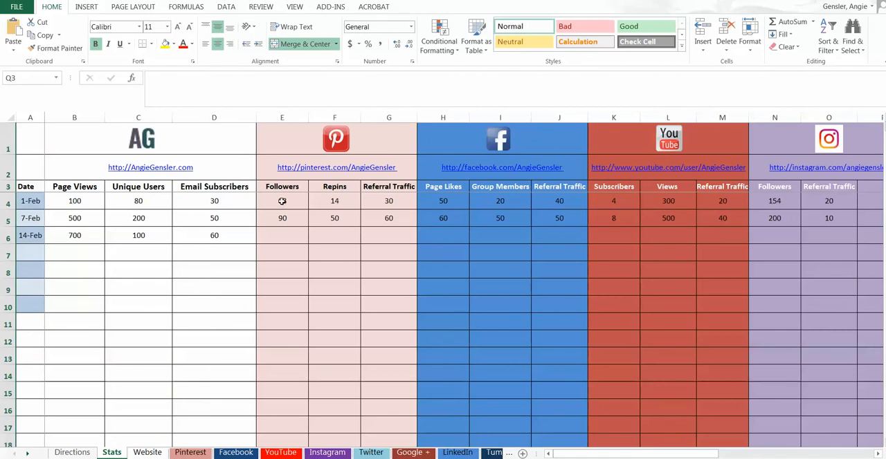
text(83)
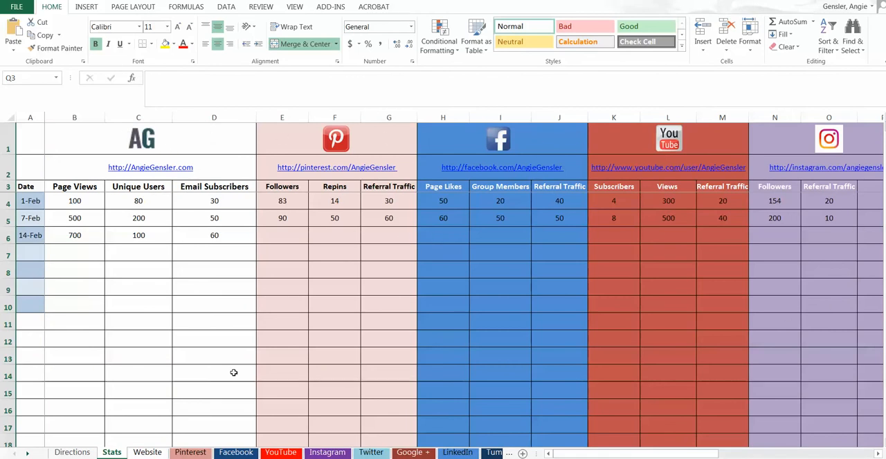
mouse_move(590, 353)
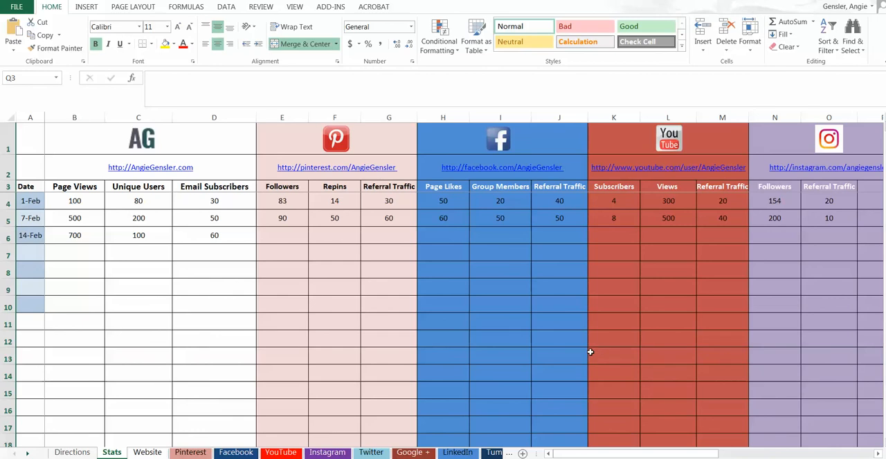
mouse_move(517, 312)
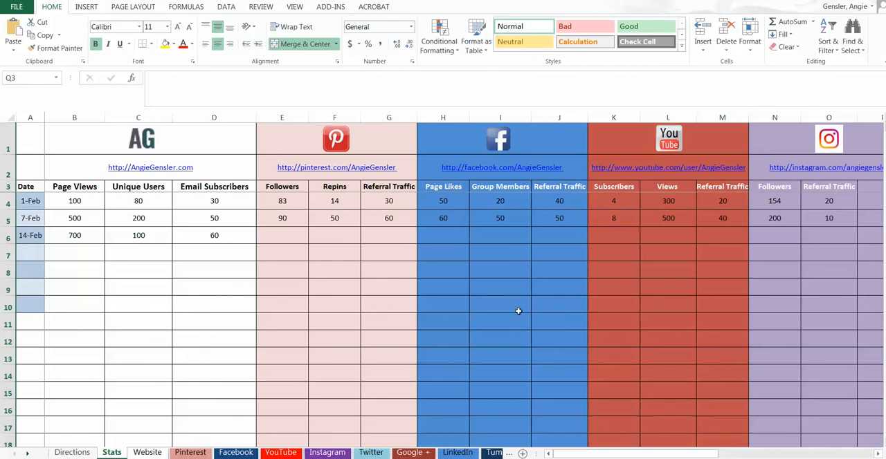
click(74, 201)
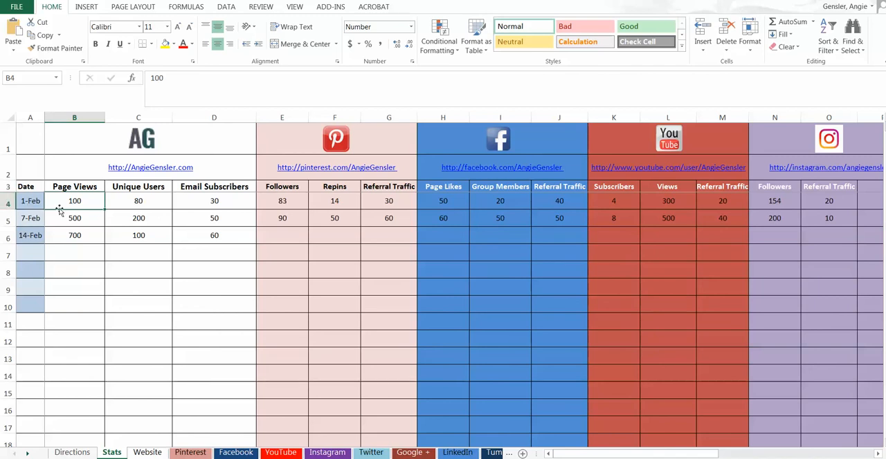
mouse_move(87, 211)
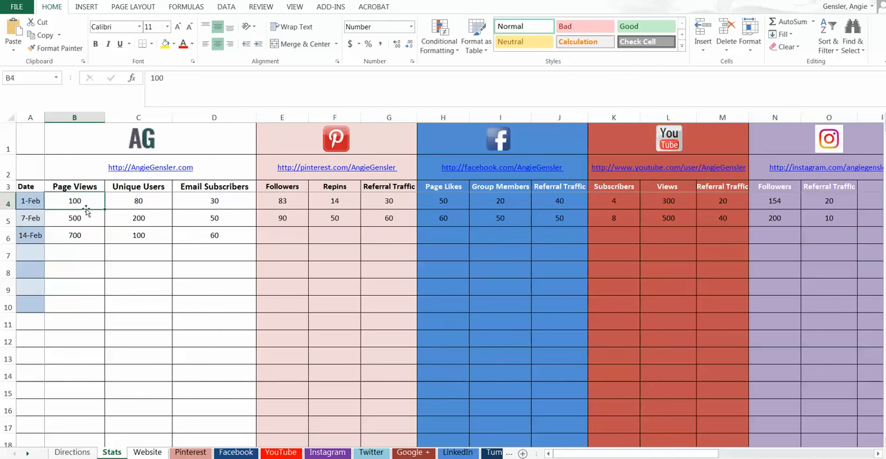
mouse_move(90, 224)
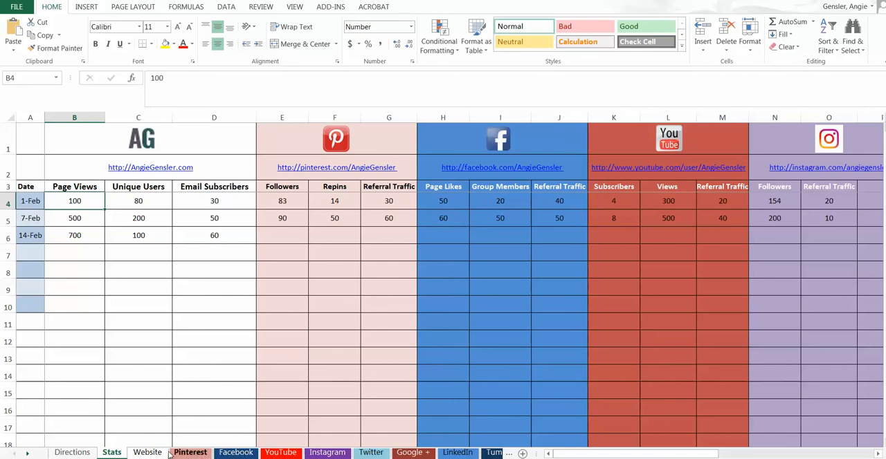
- View the Website and Facebook weekly charts, then go to the Pinterest sheet
click(147, 452)
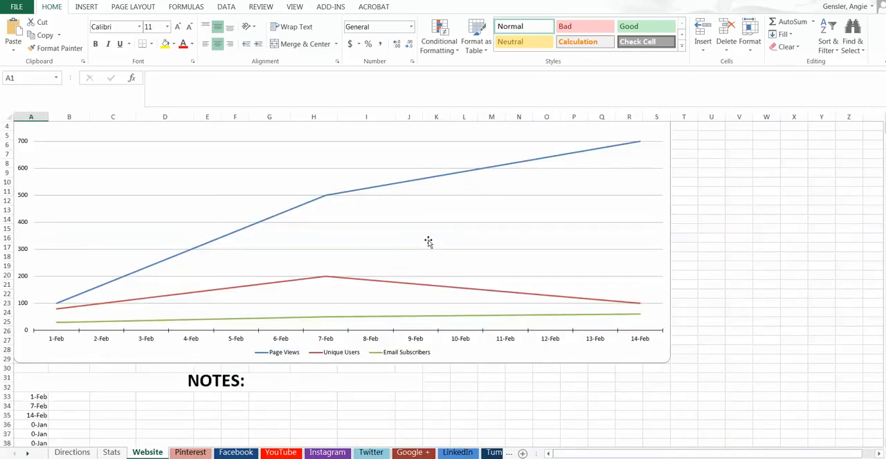
mouse_move(504, 376)
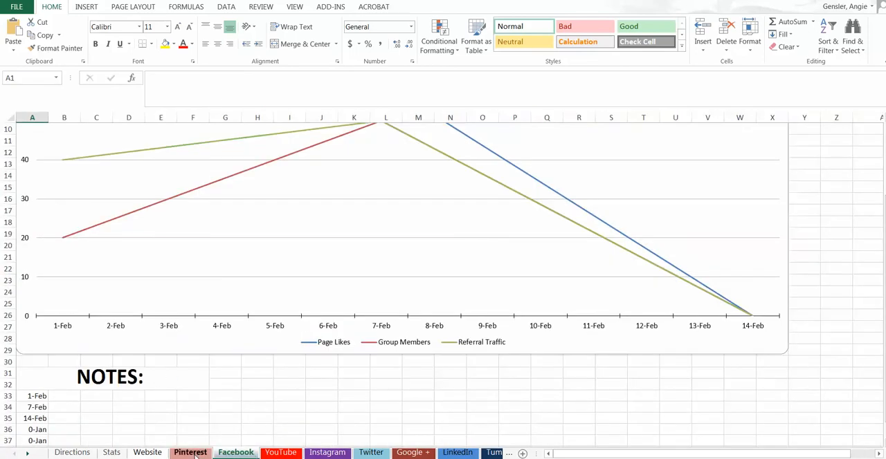
click(147, 453)
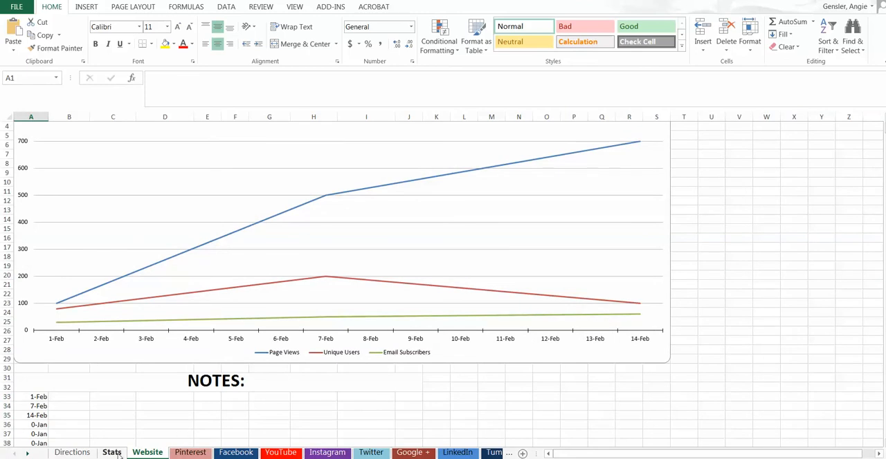
click(146, 453)
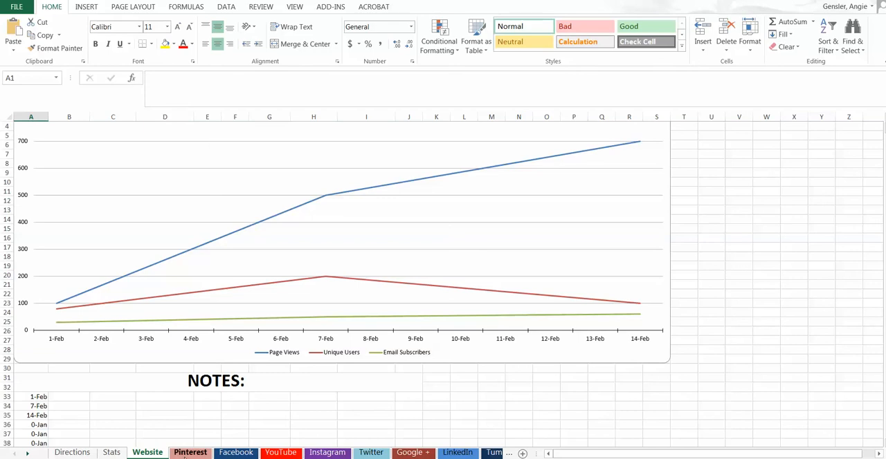
click(189, 452)
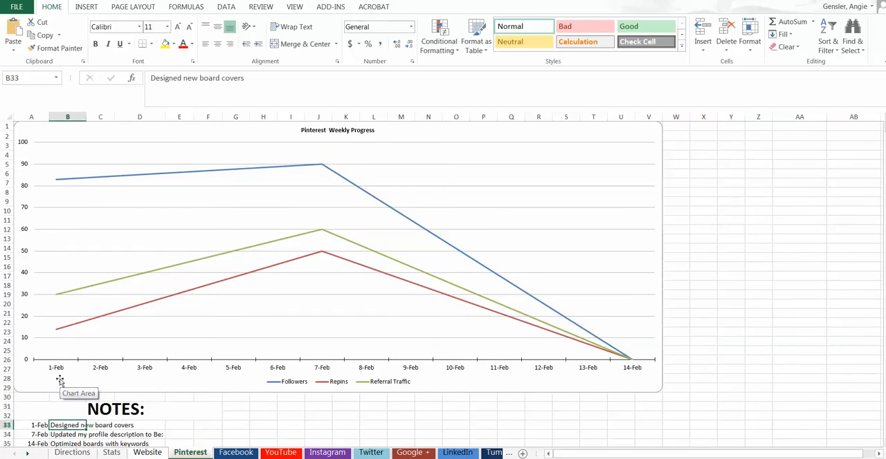
mouse_move(68, 380)
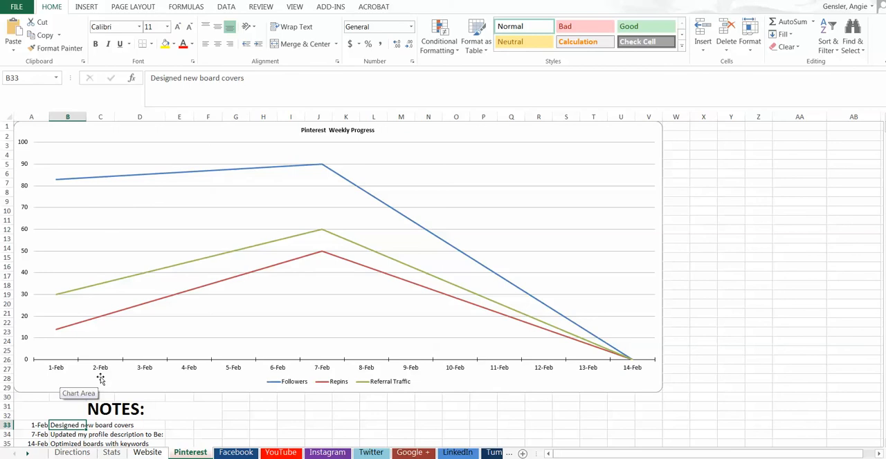
- Scroll to Pinterest's NOTES, select the 14-Feb optimized-boards note, and return to Stats
scroll(down, 3)
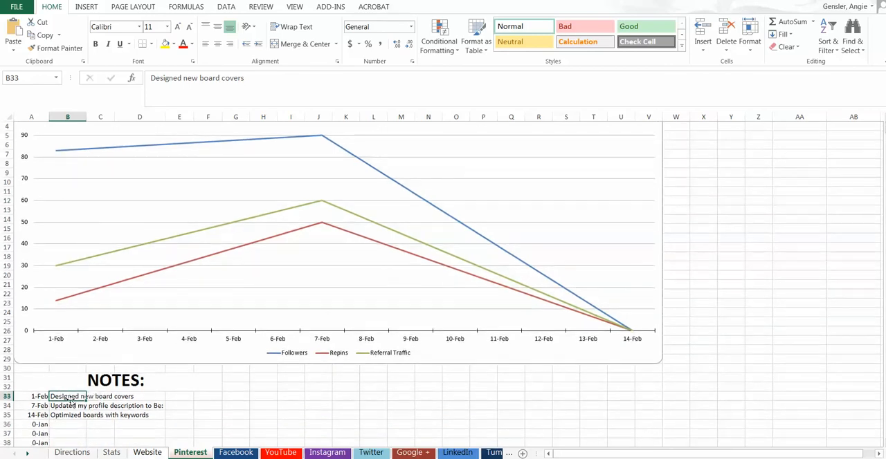
mouse_move(197, 427)
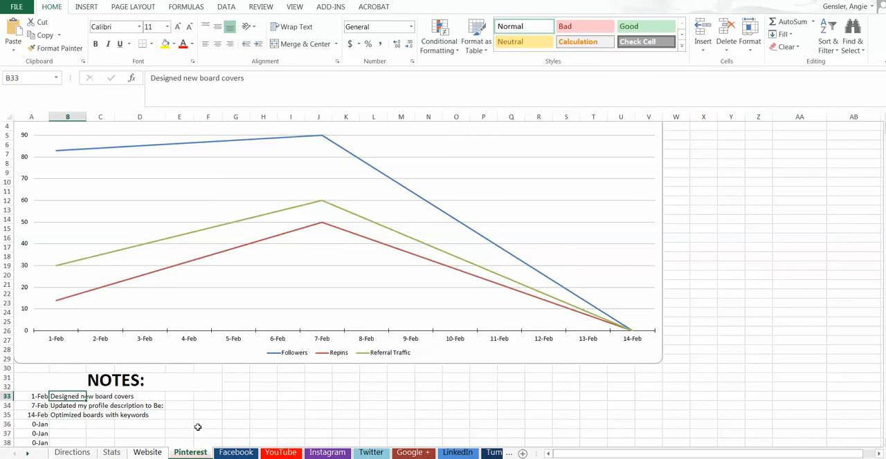
click(67, 415)
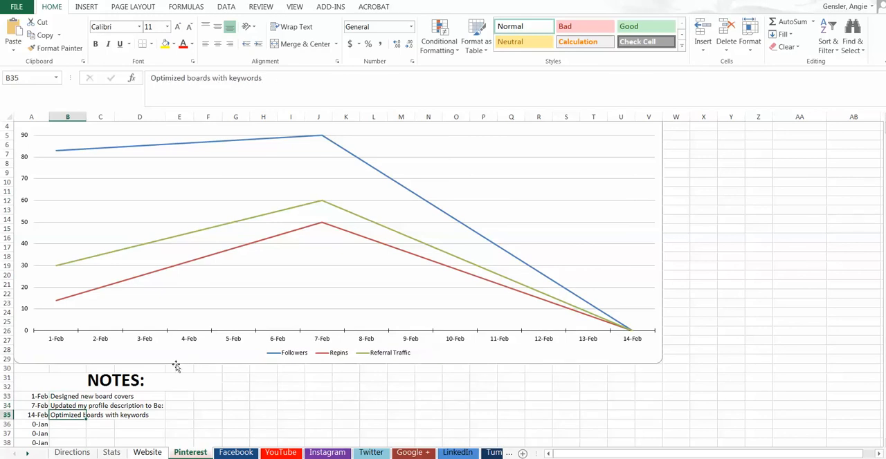
mouse_move(273, 221)
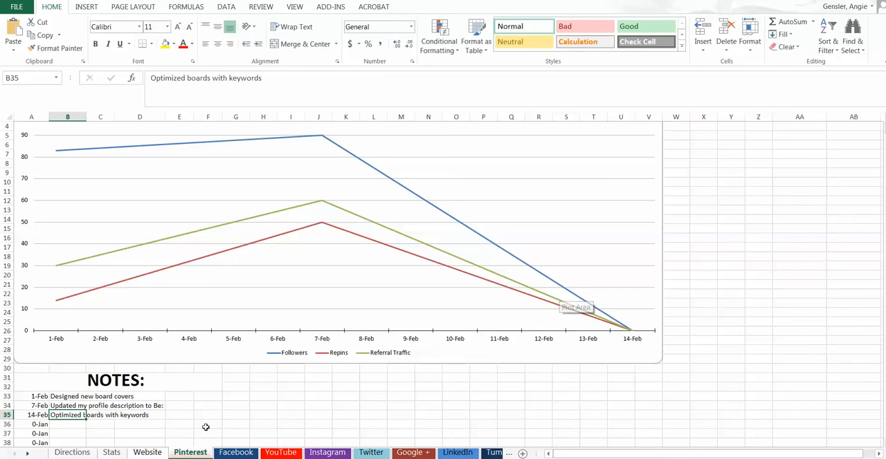
mouse_move(93, 421)
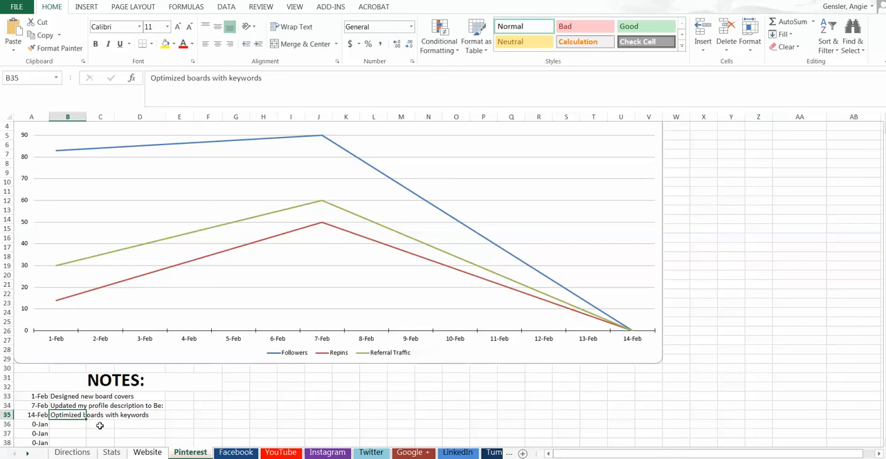
click(146, 453)
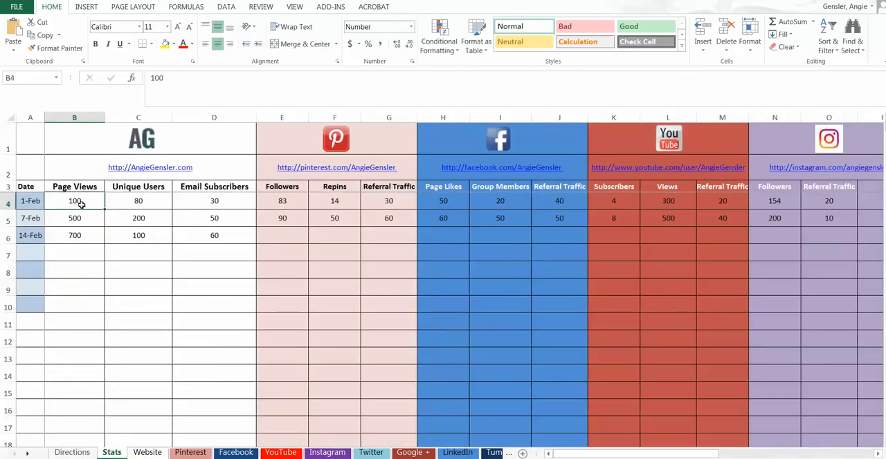
mouse_move(150, 168)
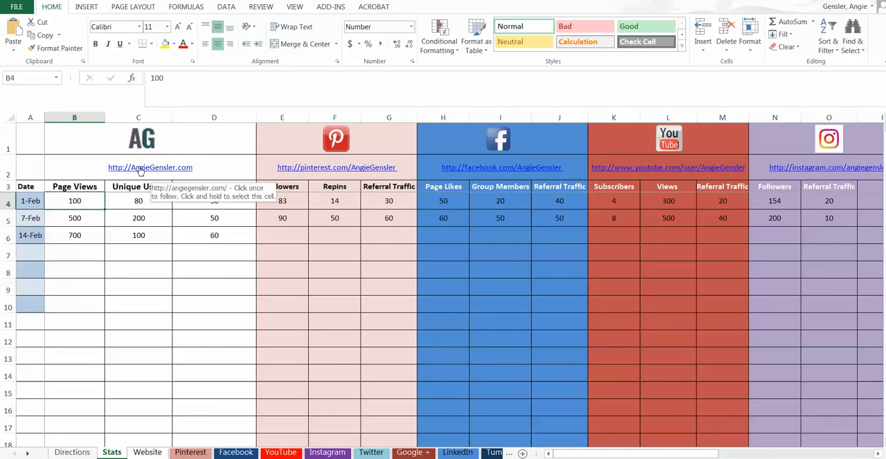
mouse_move(826, 157)
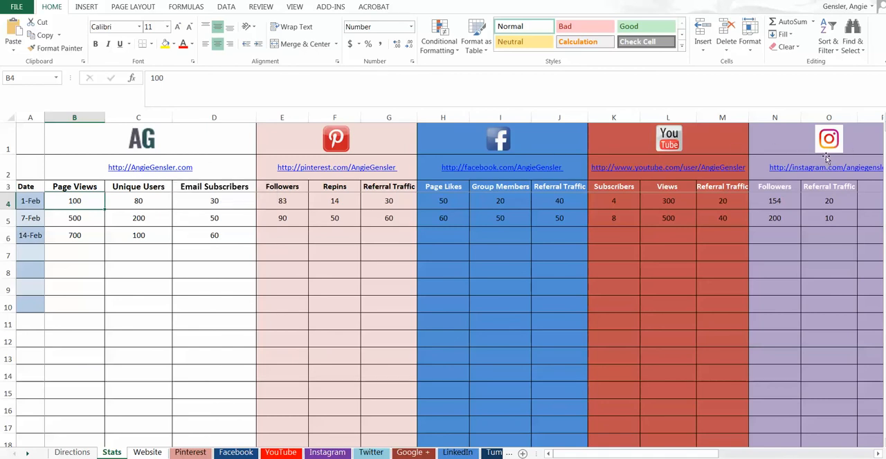
mouse_move(346, 168)
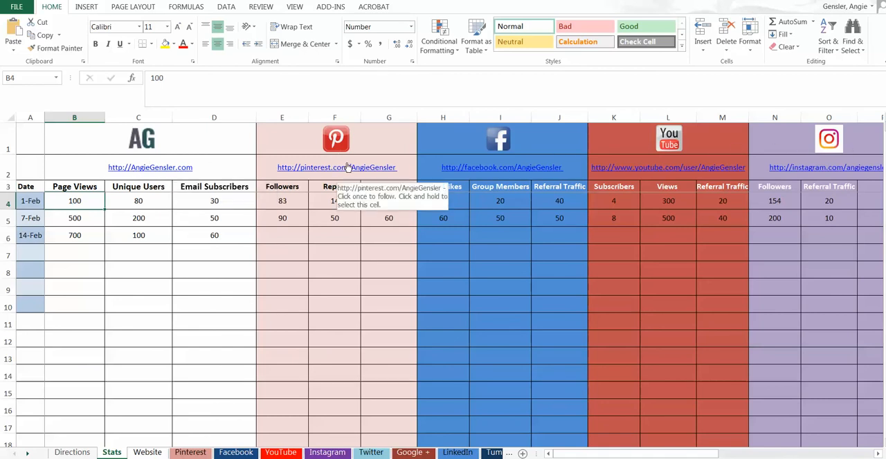
mouse_move(358, 241)
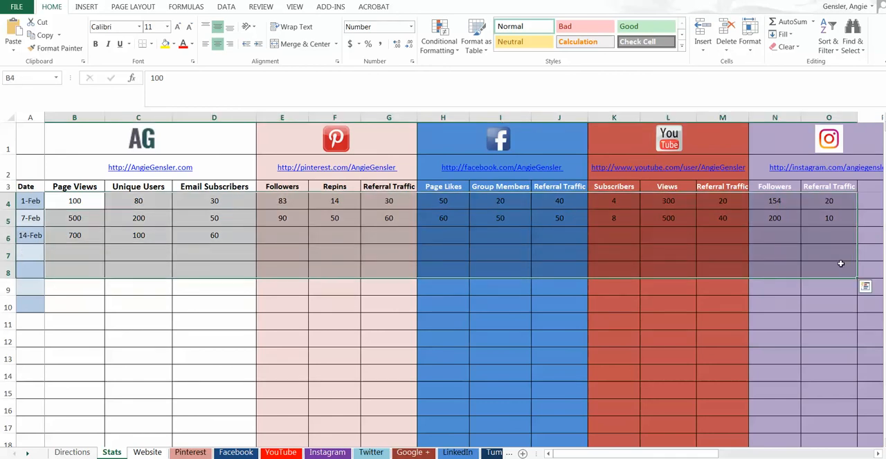
- Delete the sample figures and the 7-Feb and 14-Feb dates, then check the empty Website chart
key(Delete)
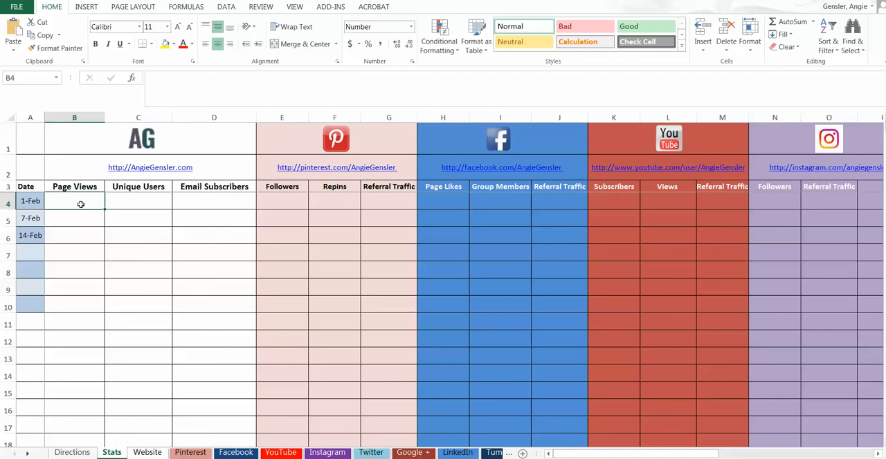
click(30, 201)
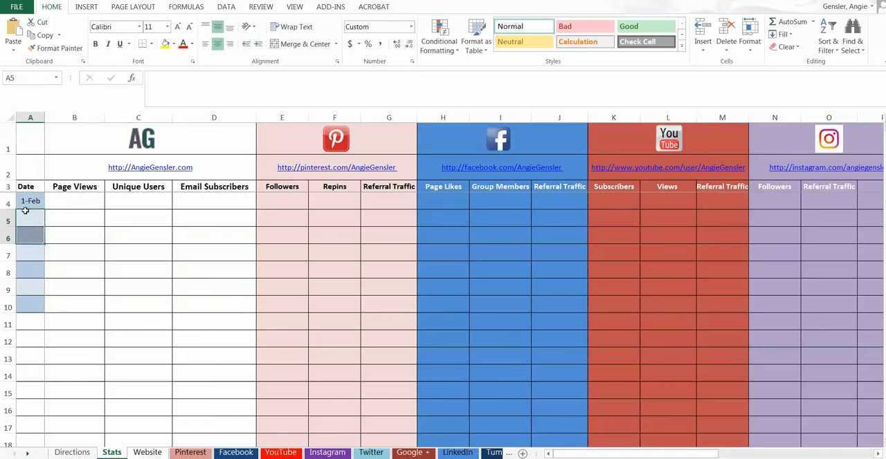
click(74, 201)
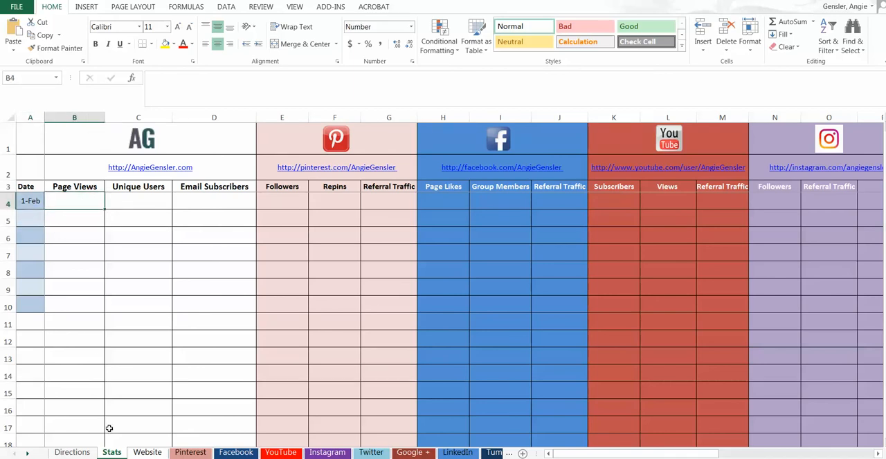
click(147, 452)
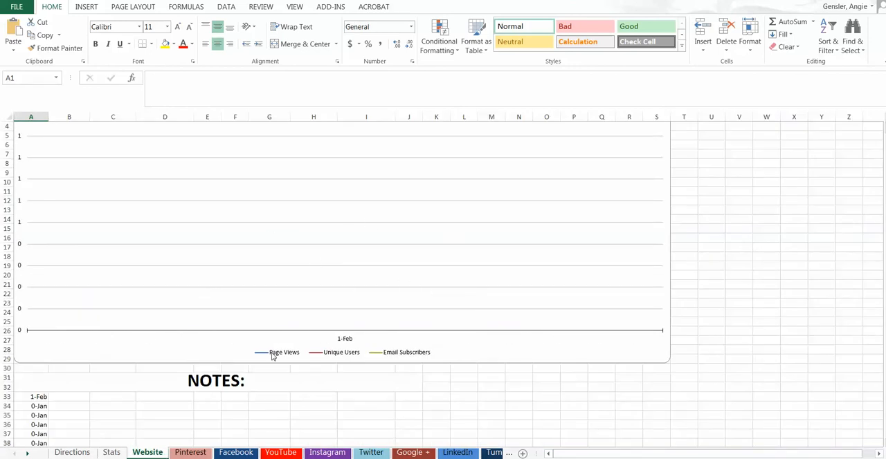
click(111, 452)
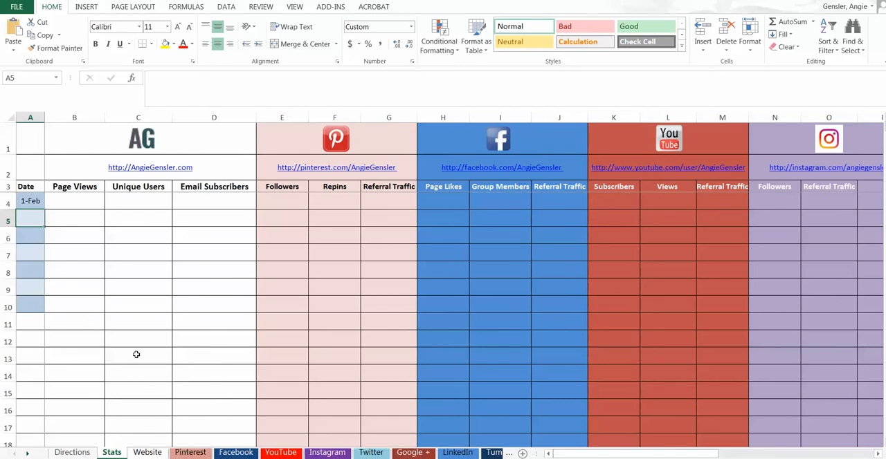
mouse_move(150, 336)
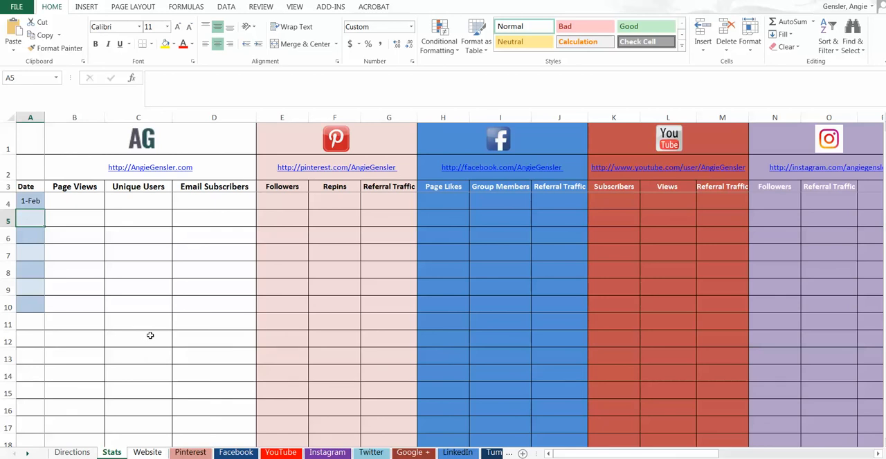
mouse_move(146, 327)
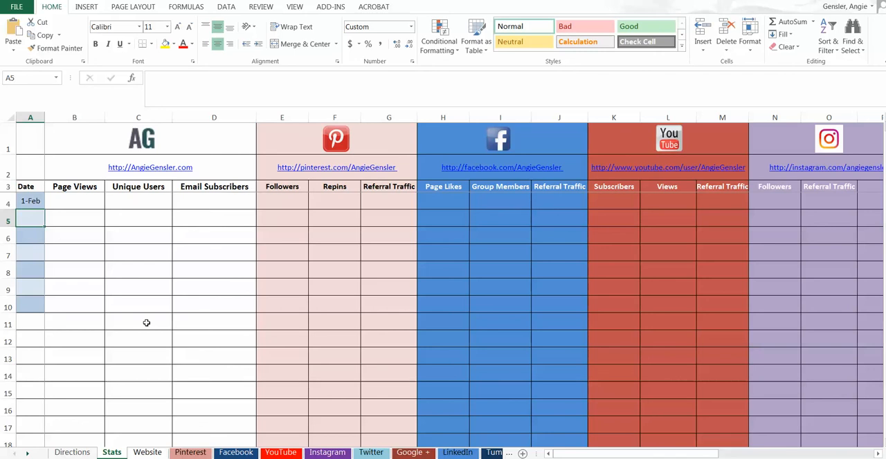
mouse_move(285, 183)
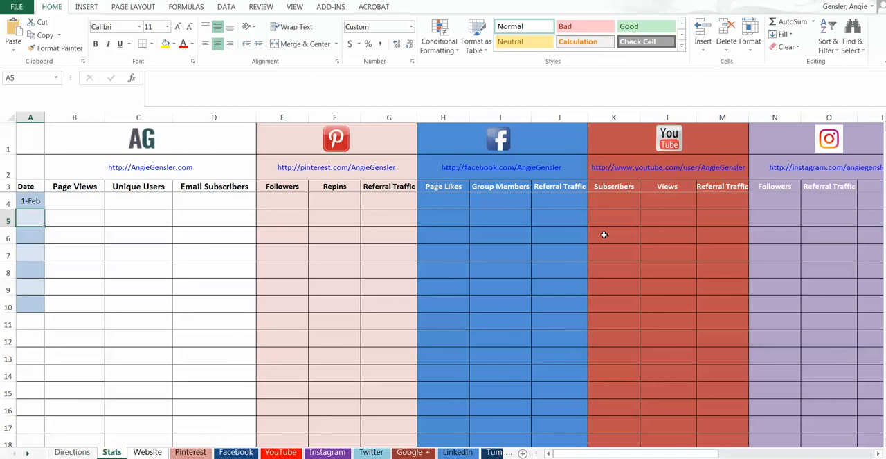
- Enter Instagram followers 100, 200, 300 with referral traffic 20, 20, 30, and view the Instagram chart
click(558, 201)
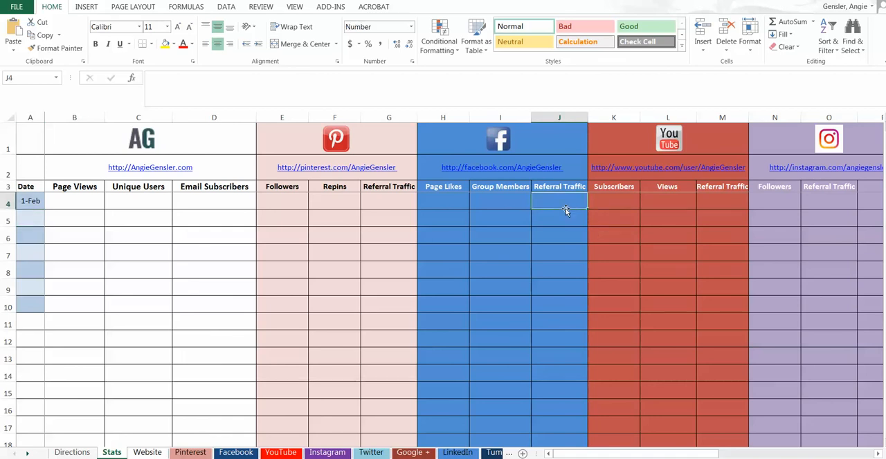
click(773, 209)
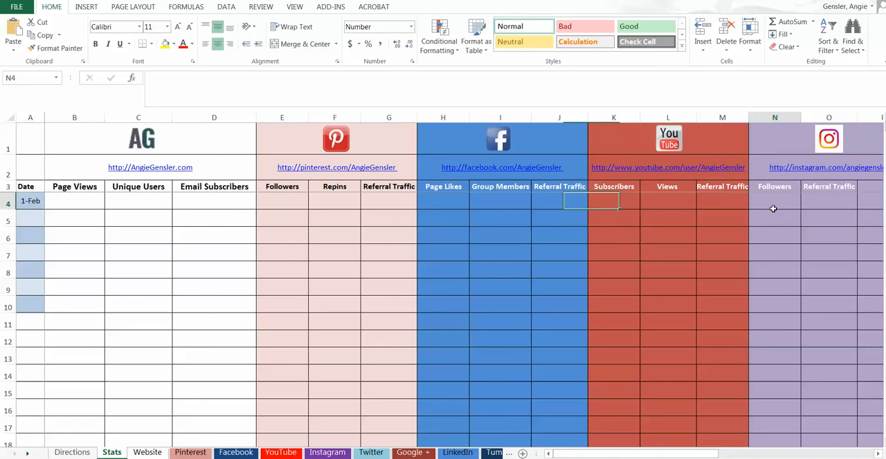
click(774, 201)
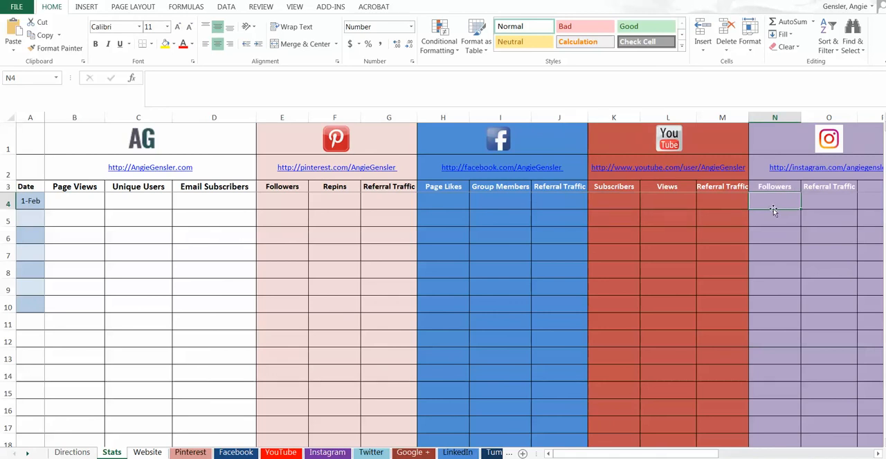
text(100)
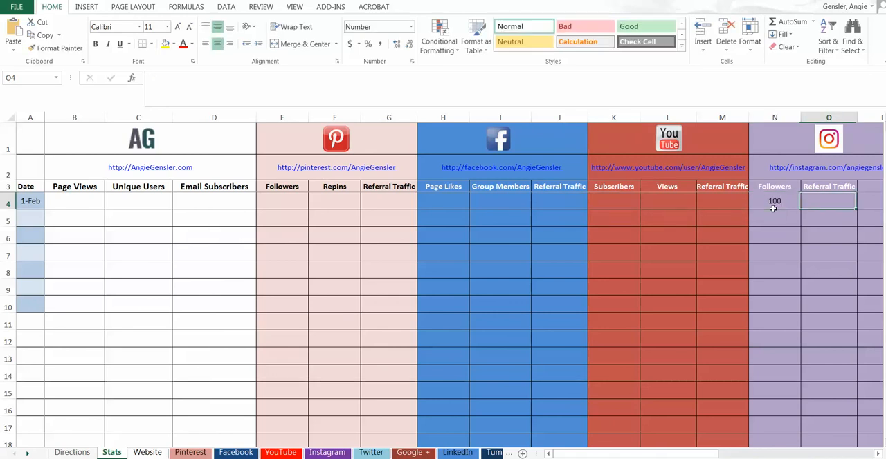
text(2)
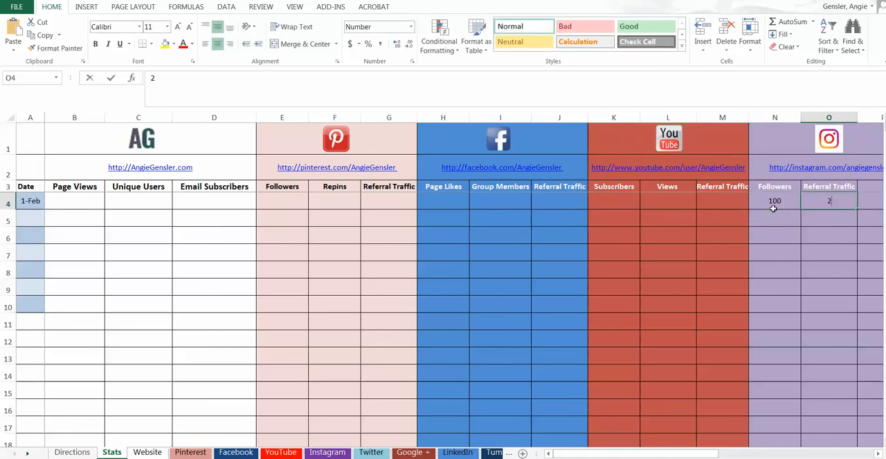
text(20)
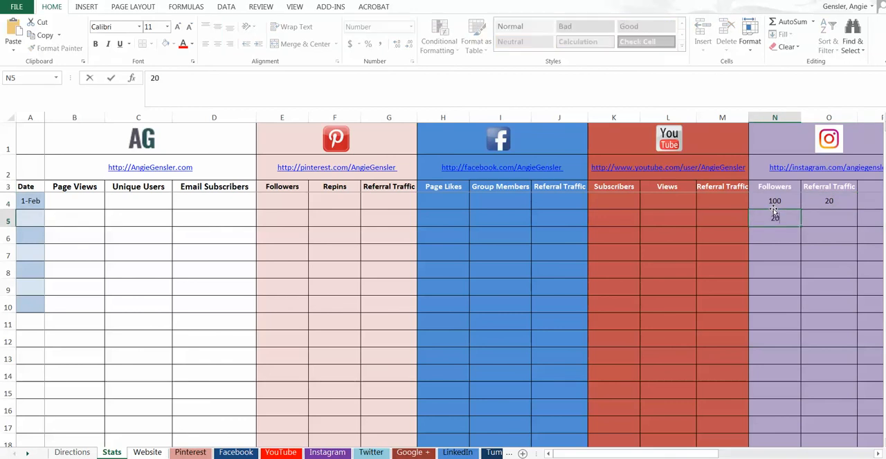
text(200)
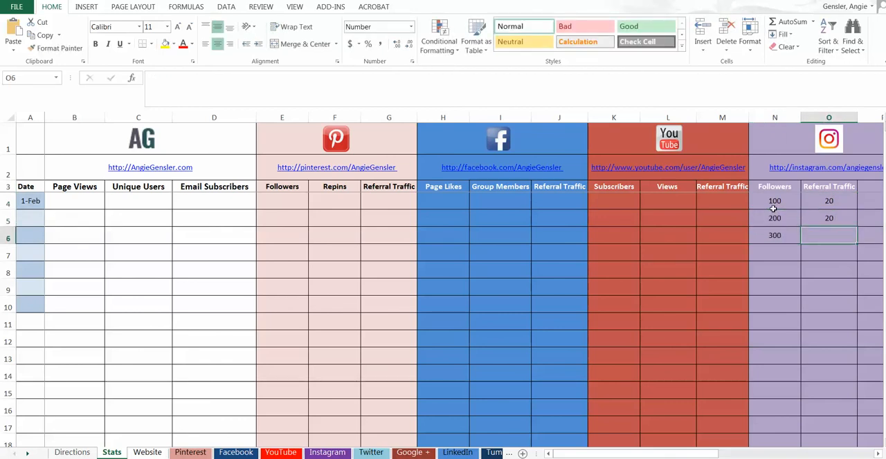
text(30)
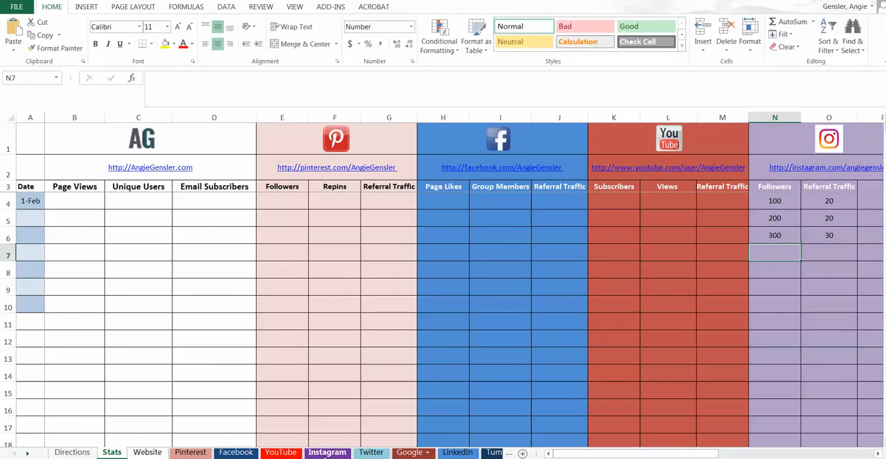
click(327, 452)
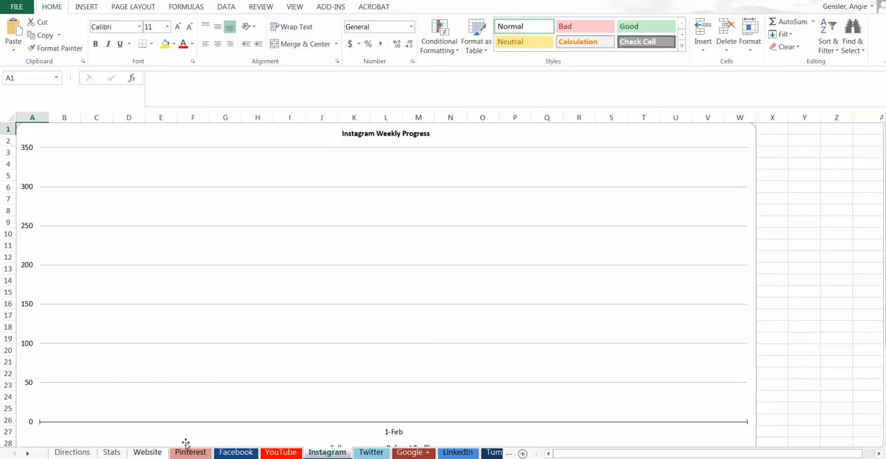
- Add the dates 7-Feb and 14-Feb in A5 and A6 below 1-Feb
click(72, 452)
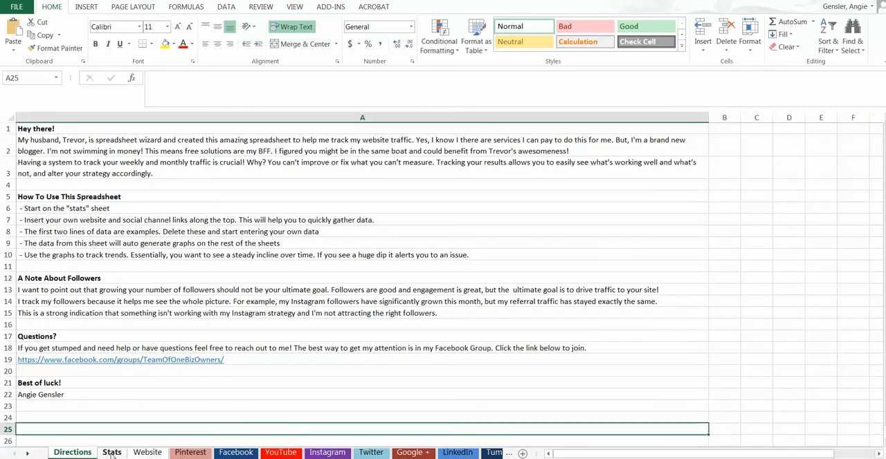
click(112, 453)
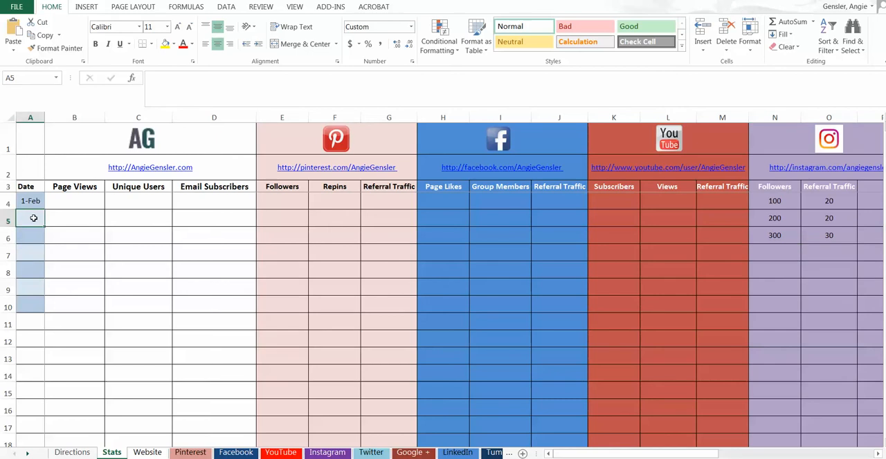
text(2/7)
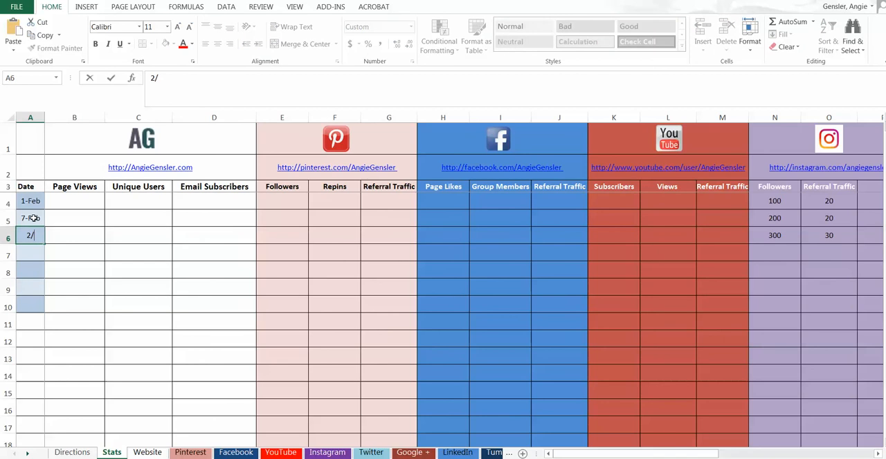
text(14-Feb)
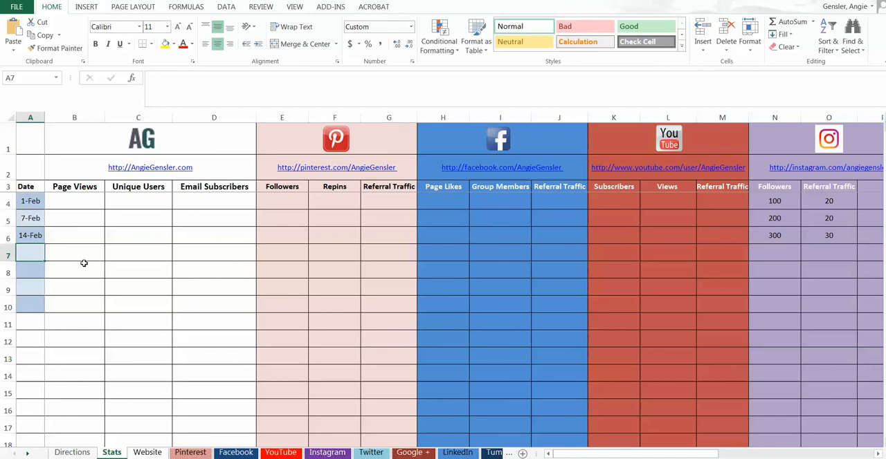
- View the Instagram chart showing followers climbing from 100 to 300 over 1-Feb to 14-Feb
click(327, 452)
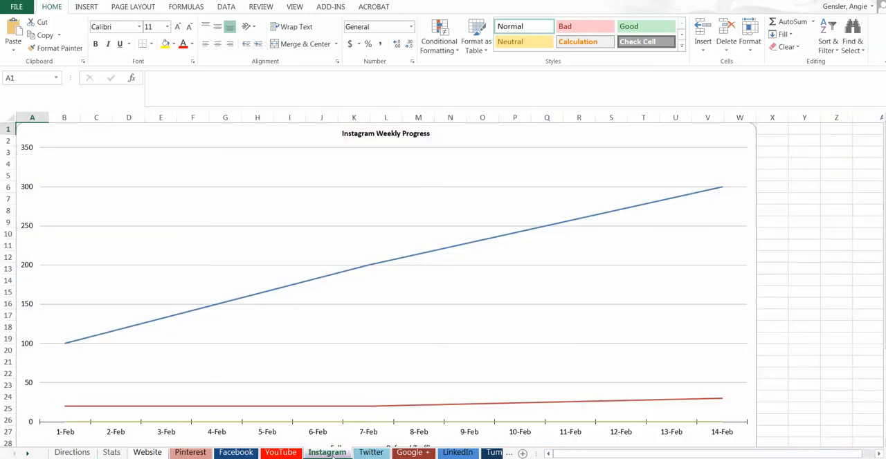
mouse_move(66, 349)
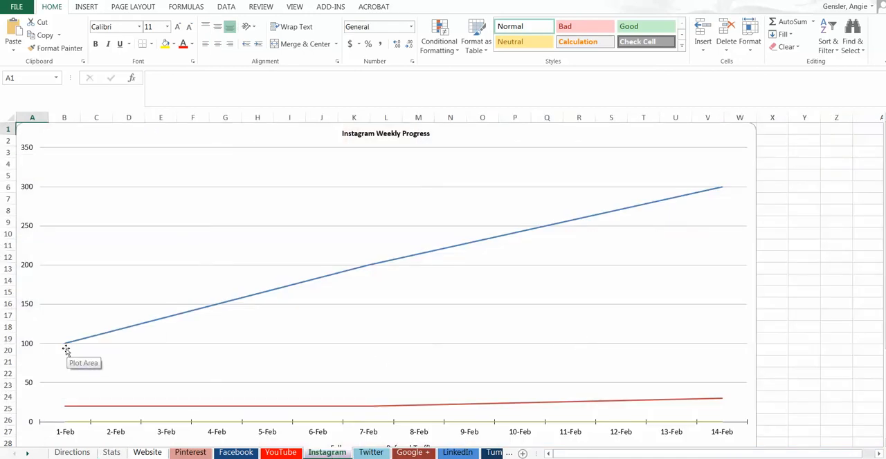
mouse_move(64, 347)
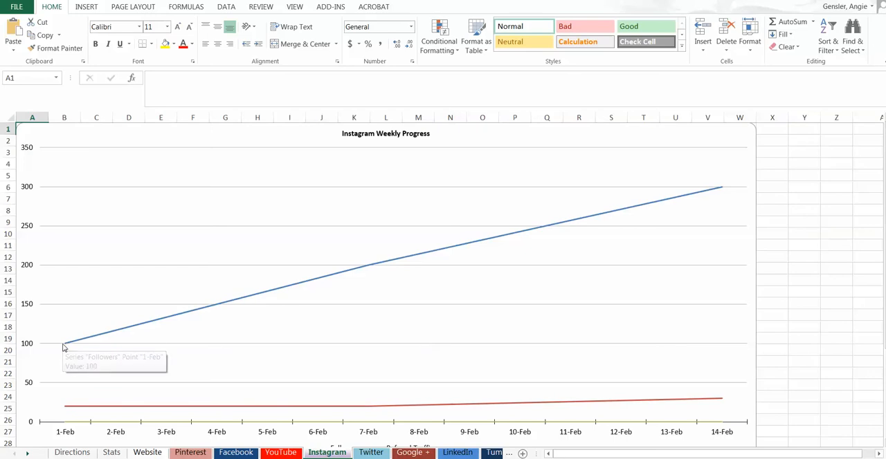
mouse_move(398, 259)
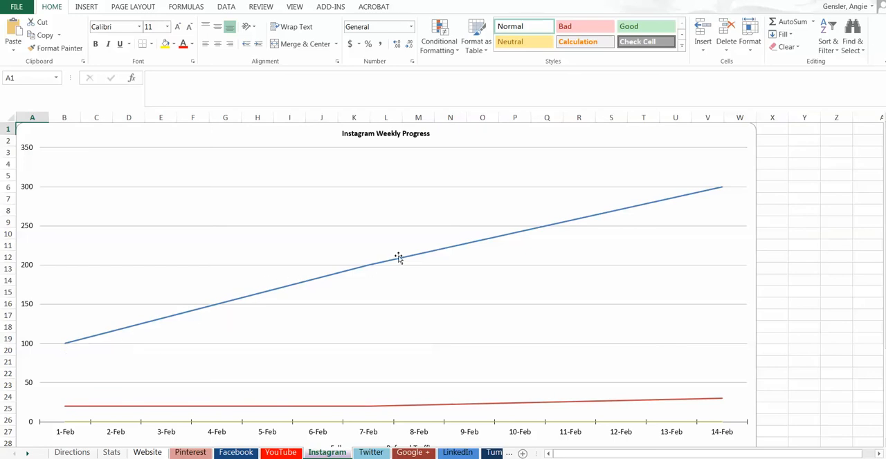
mouse_move(733, 168)
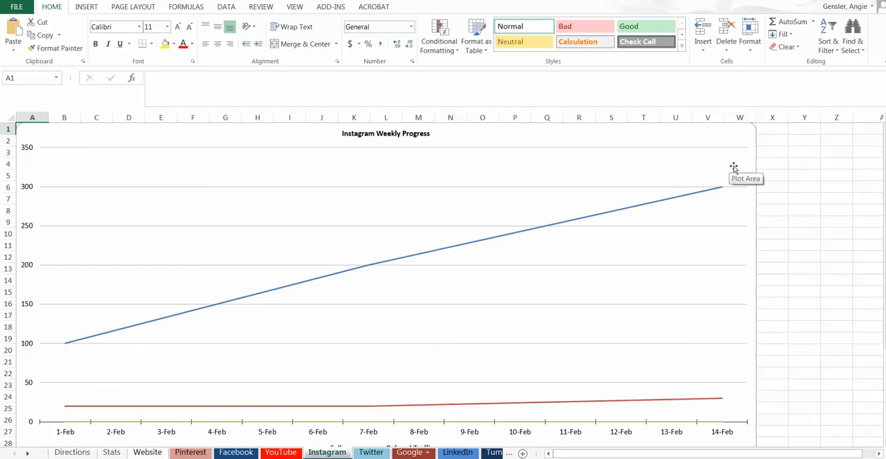
mouse_move(111, 408)
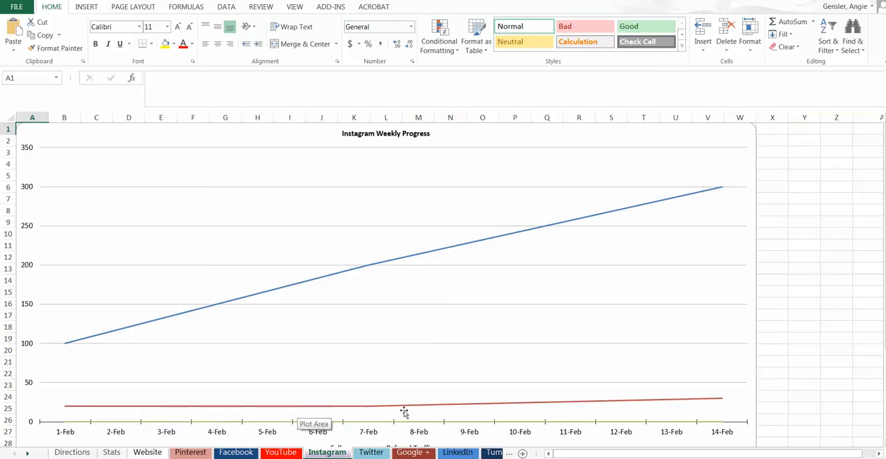
mouse_move(784, 359)
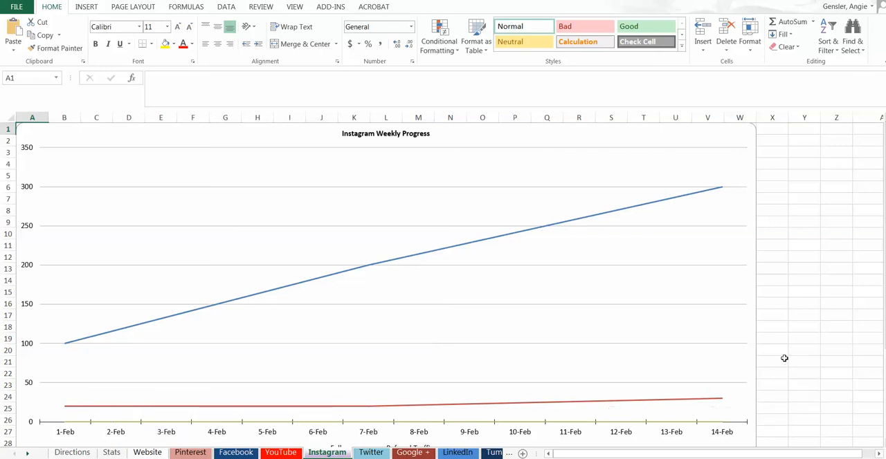
mouse_move(789, 349)
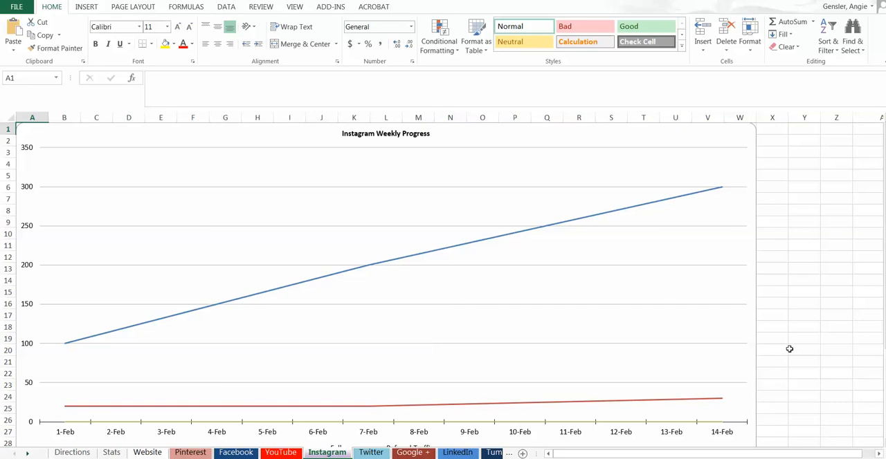